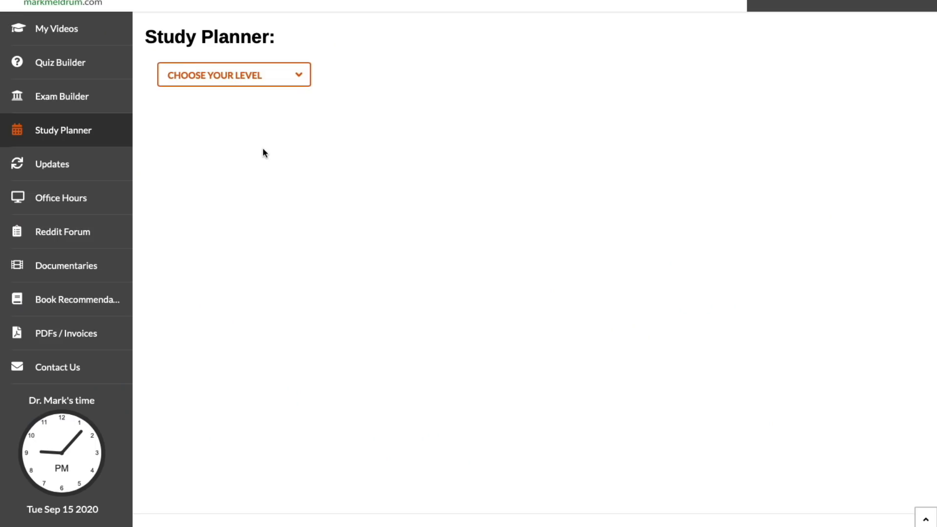
mouse_move(85, 134)
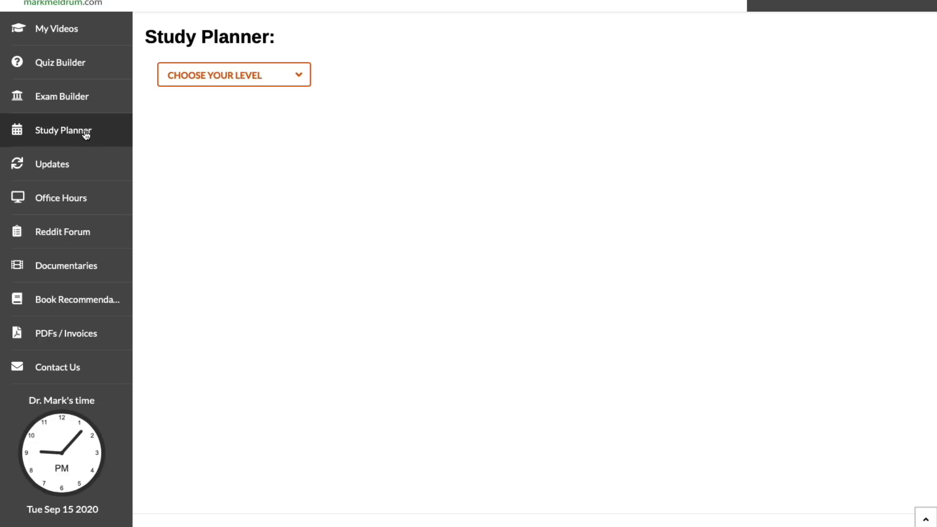
mouse_move(314, 117)
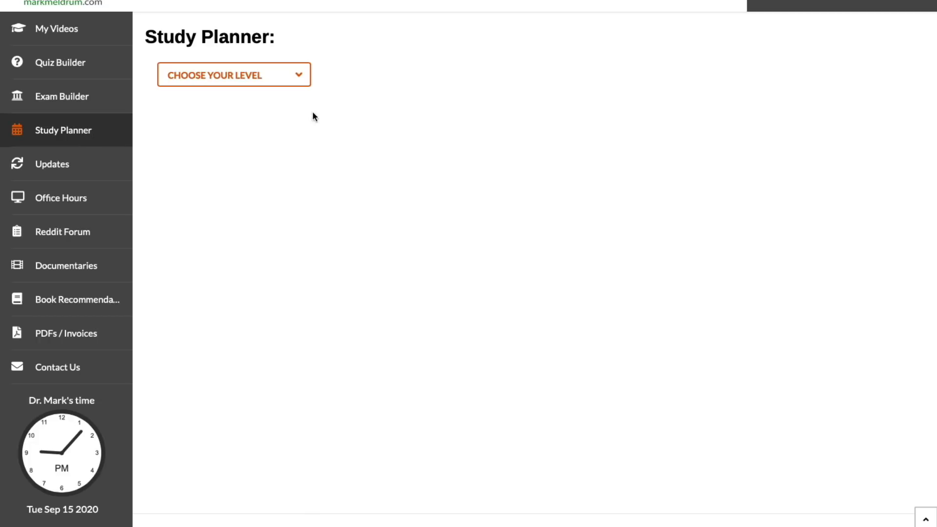
- Choose Level 1 in the Study Planner's level dropdown
click(235, 74)
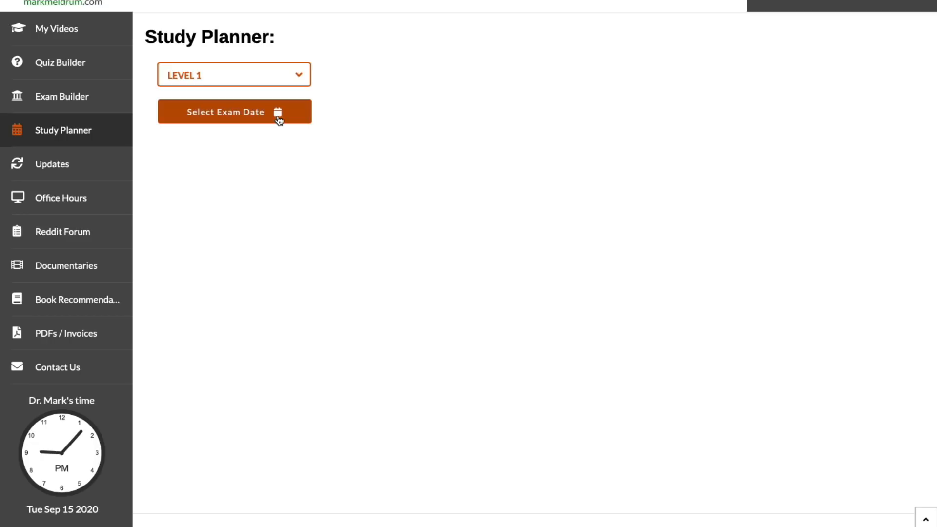
- Set the exam date to 23 February 2021 to generate the Level 1 reading list
click(234, 111)
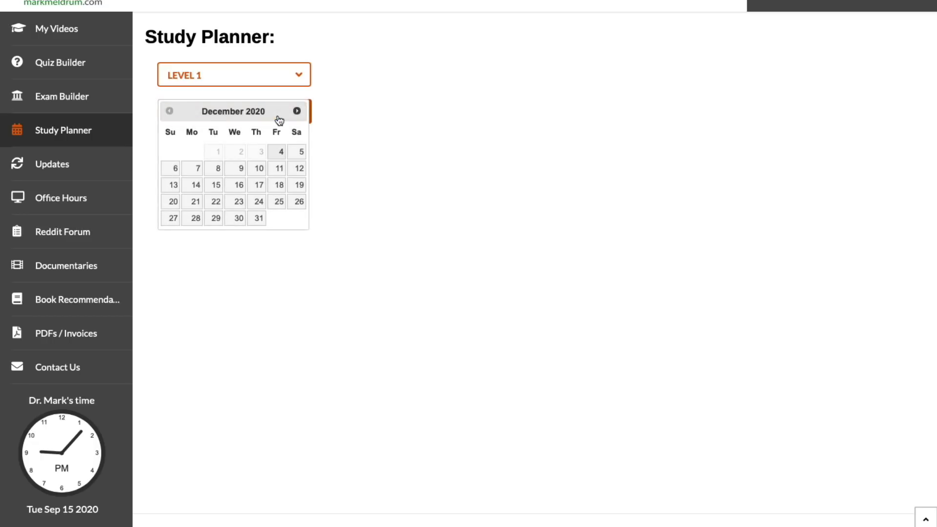
click(297, 111)
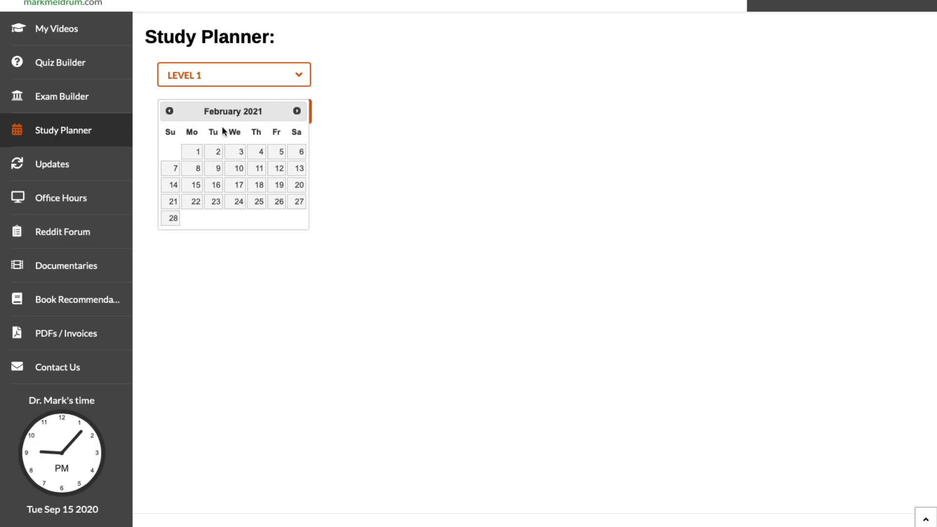
mouse_move(216, 208)
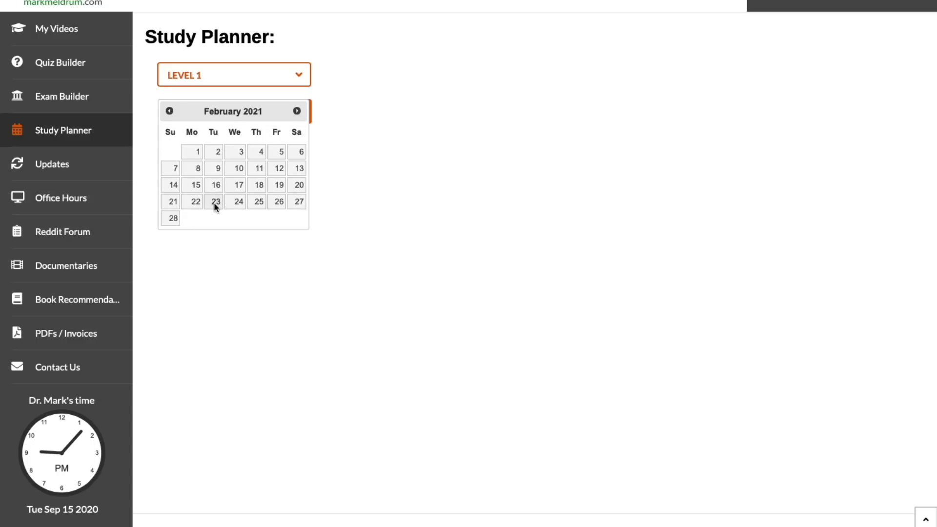
click(213, 201)
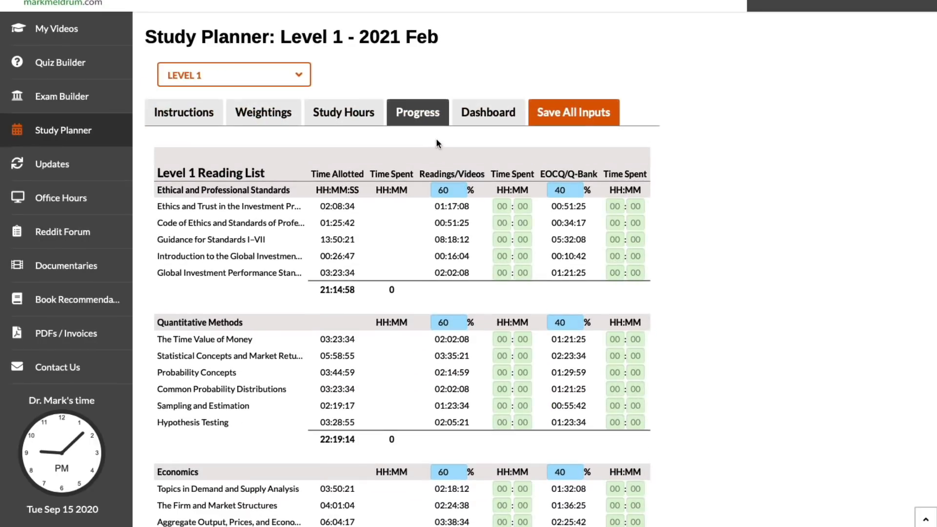
- Show the Dashboard exam summary and scroll to the recommended topic sequence cards with study dates
click(487, 112)
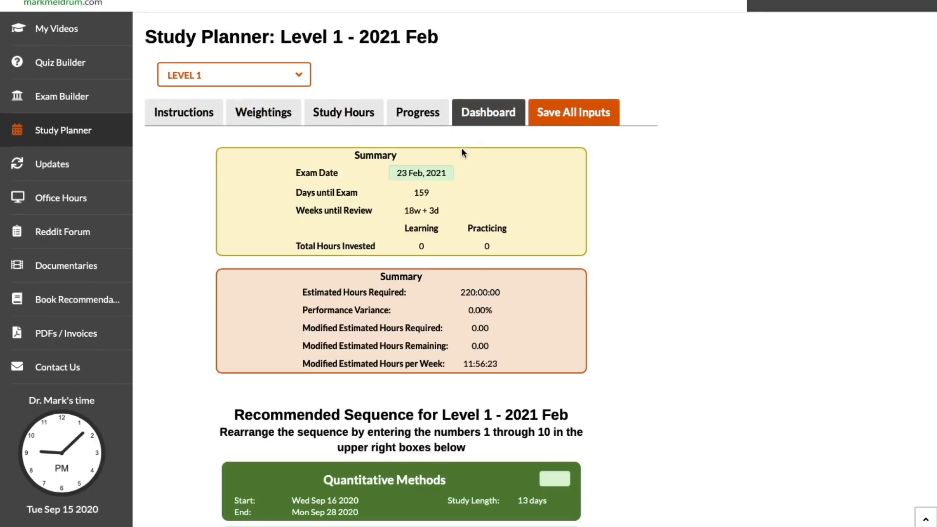
scroll(down, 3)
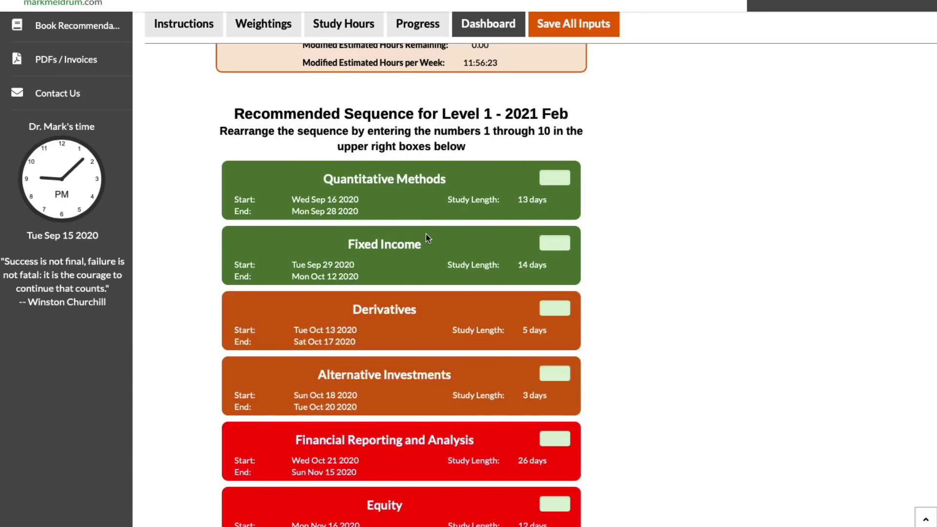
scroll(down, 3)
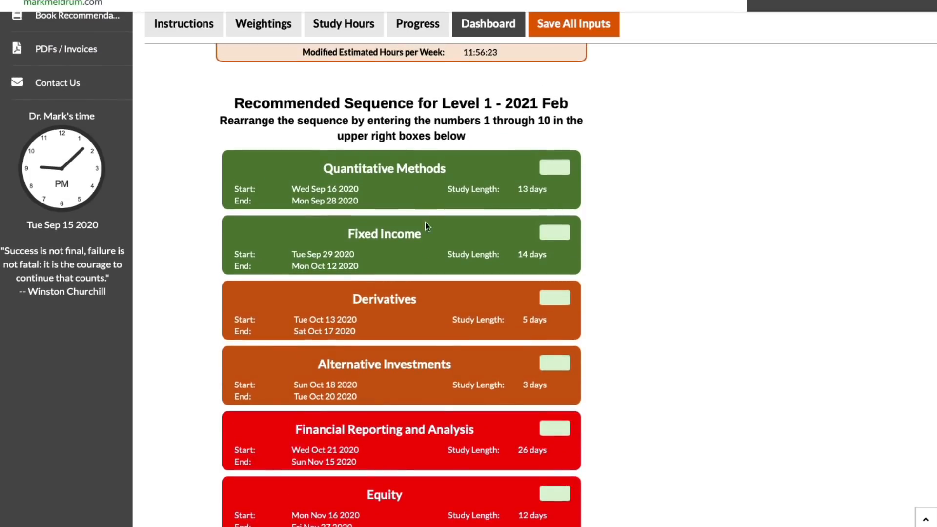
mouse_move(412, 200)
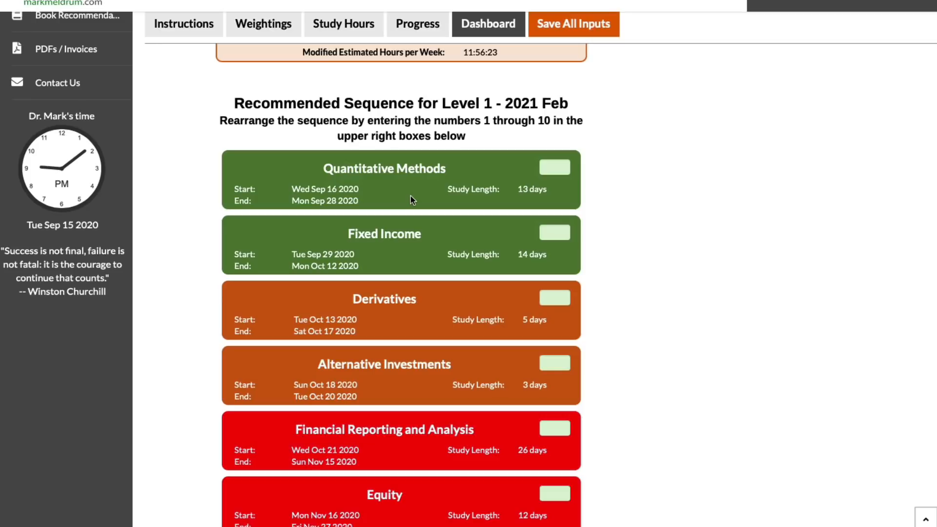
scroll(down, 3)
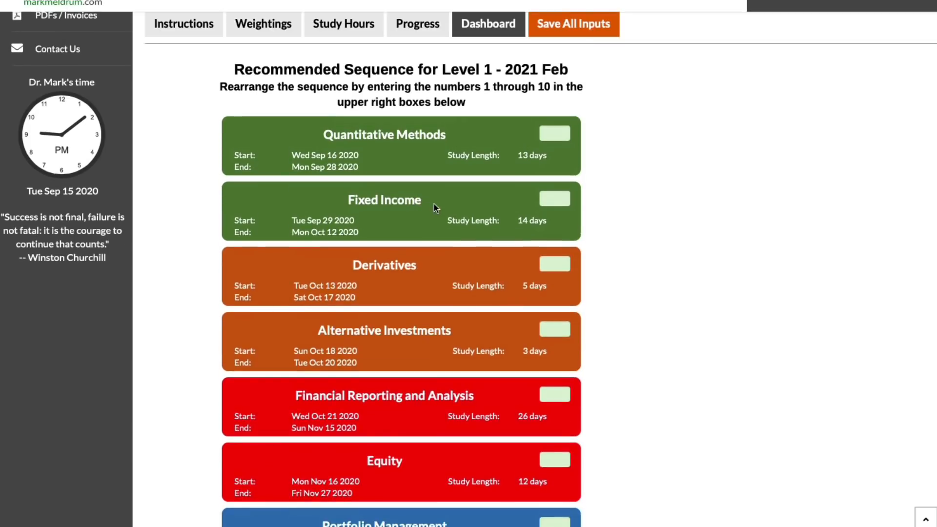
scroll(down, 3)
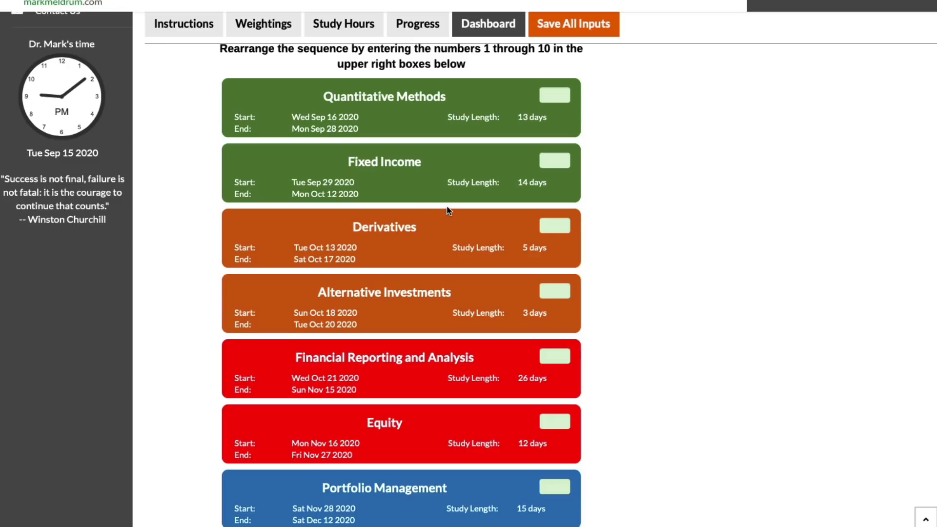
click(344, 23)
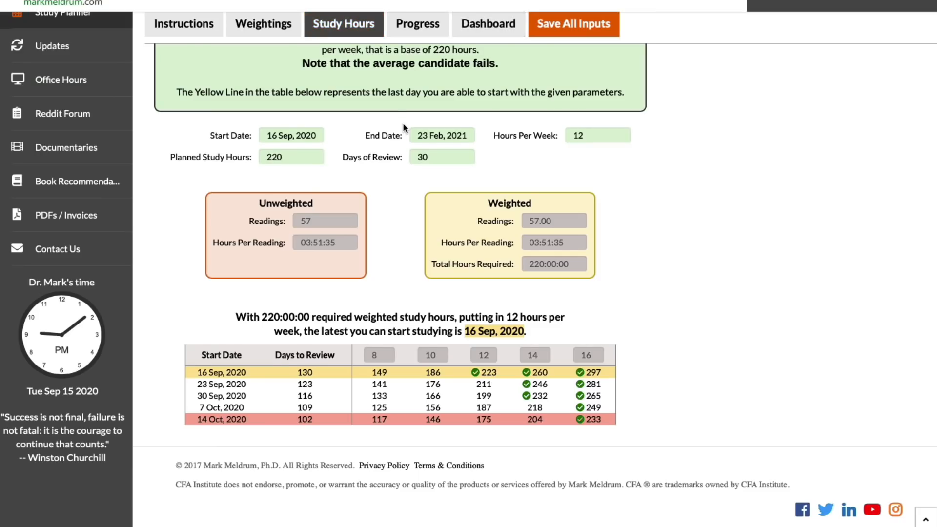
scroll(up, 3)
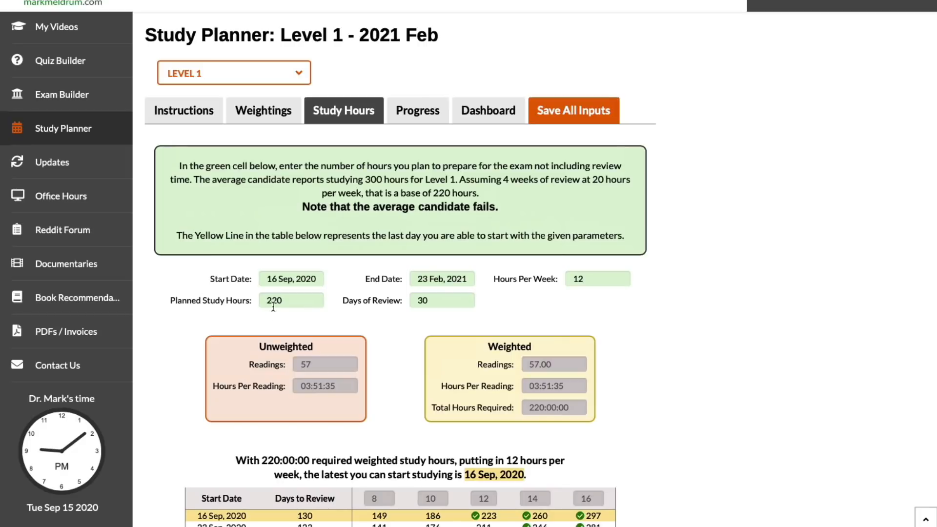
scroll(down, 3)
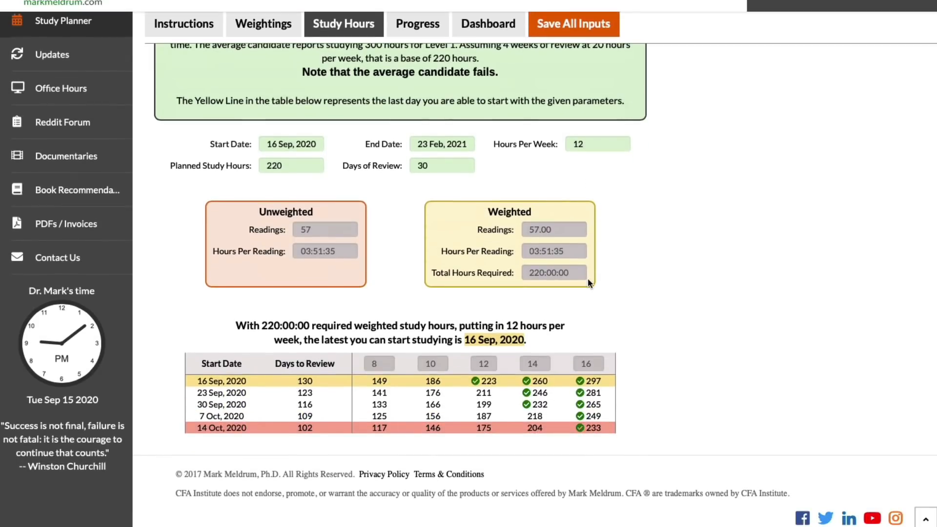
scroll(down, 3)
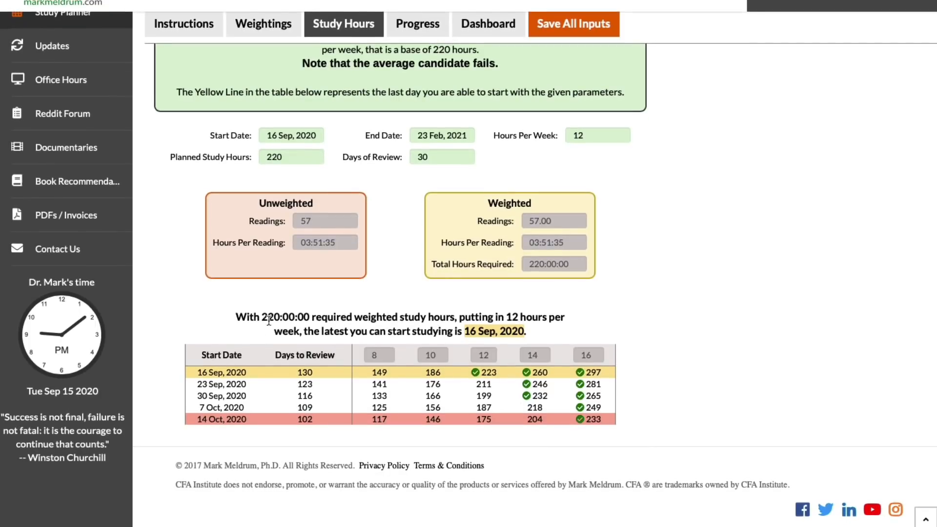
mouse_move(491, 410)
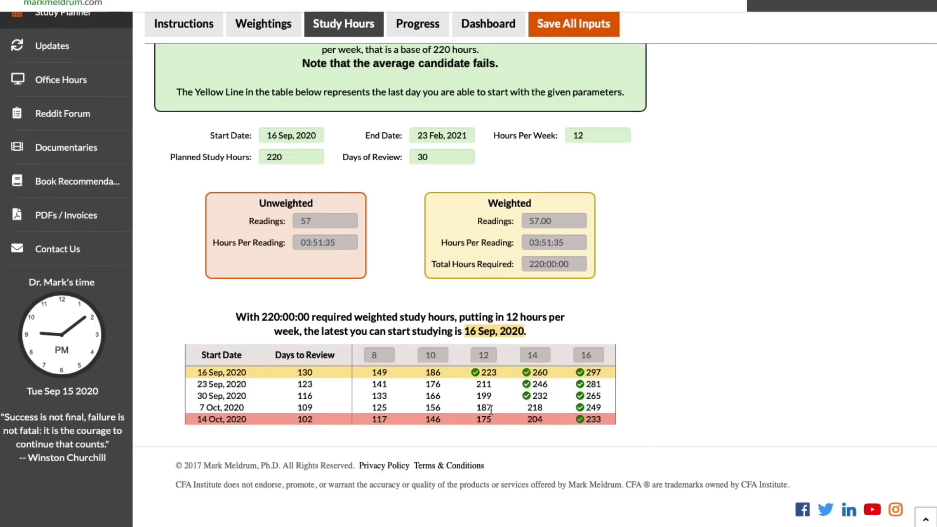
mouse_move(484, 373)
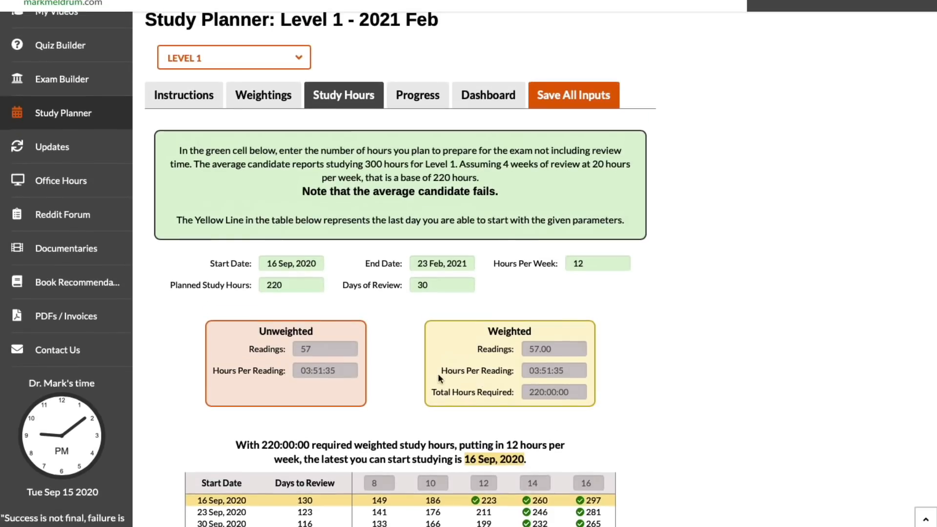
scroll(down, 3)
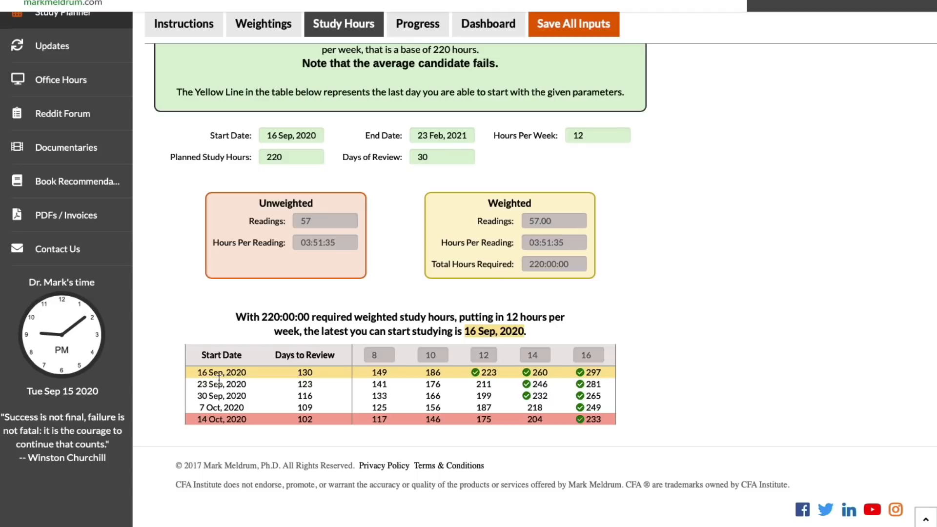
mouse_move(285, 182)
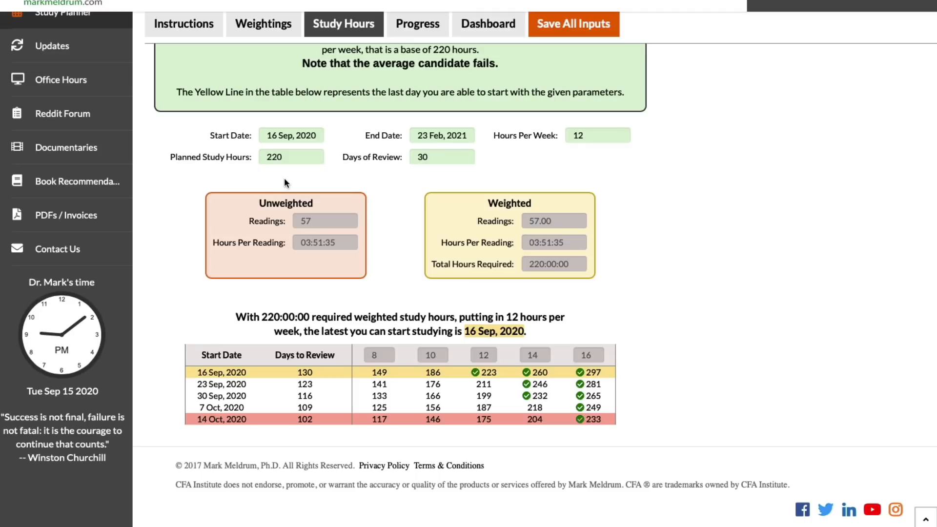
mouse_move(485, 382)
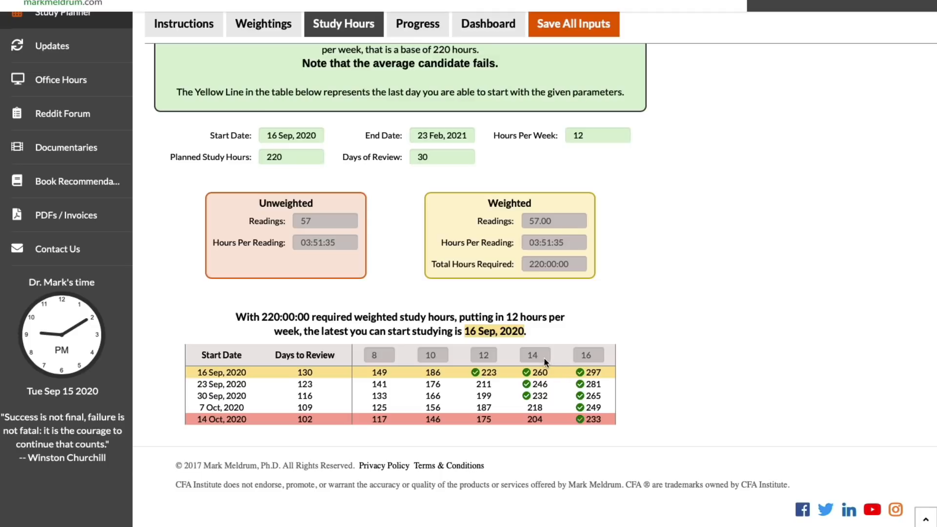
mouse_move(531, 400)
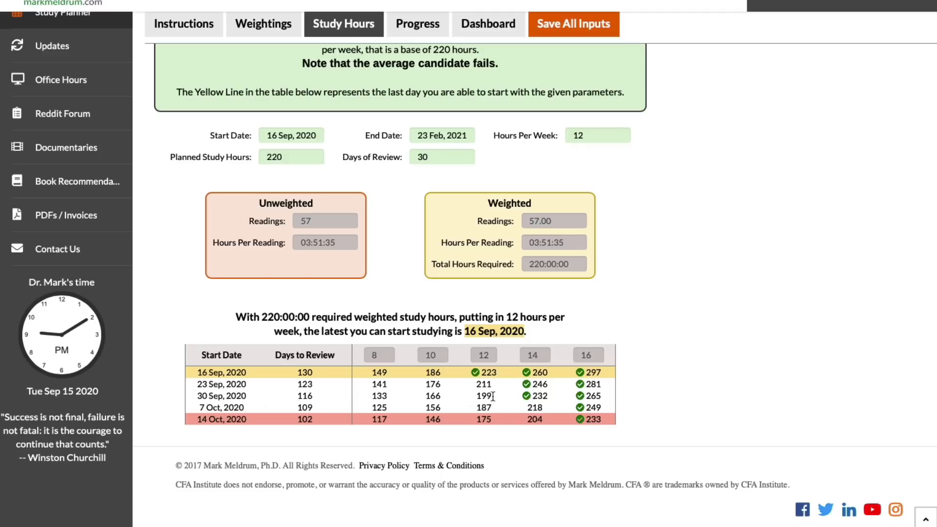
mouse_move(544, 400)
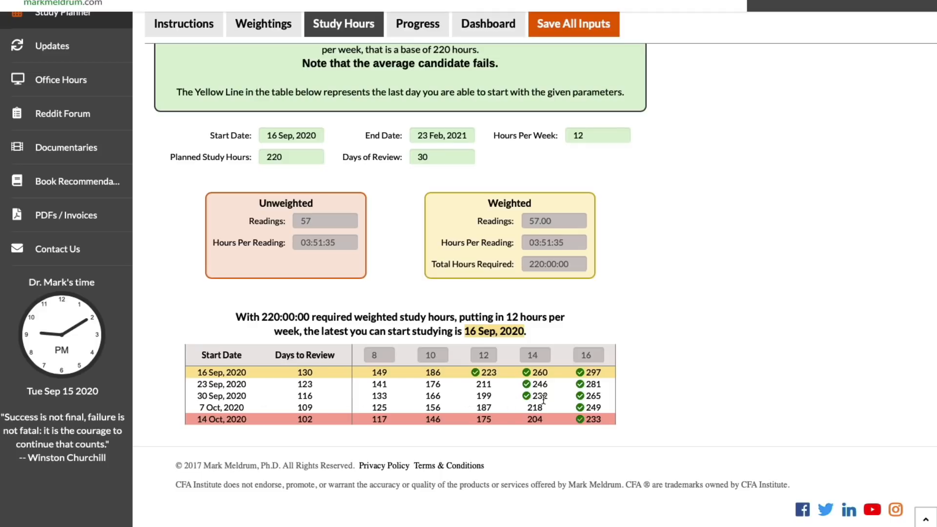
mouse_move(547, 357)
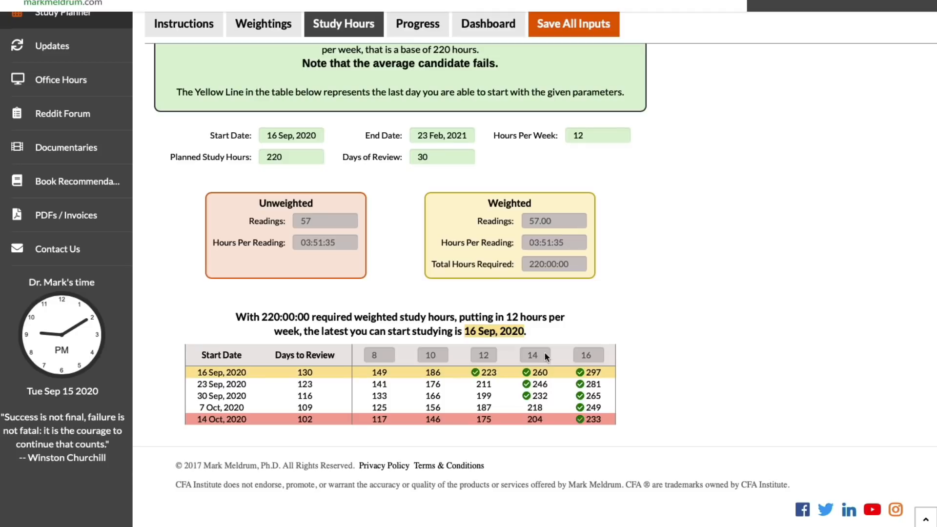
mouse_move(545, 357)
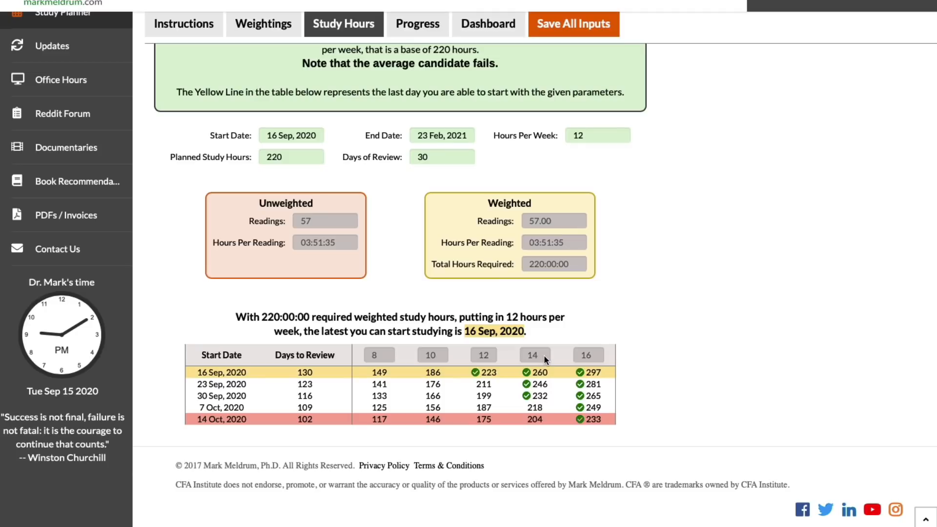
mouse_move(236, 425)
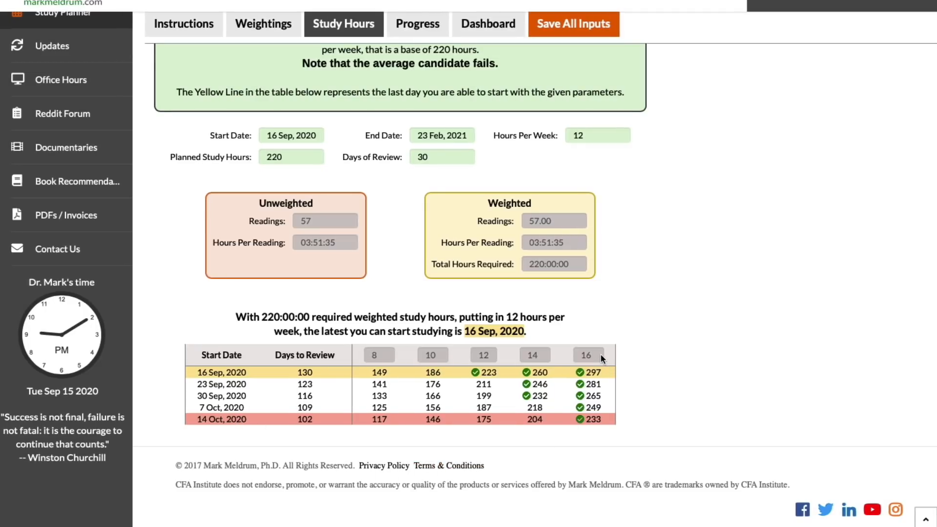
mouse_move(339, 416)
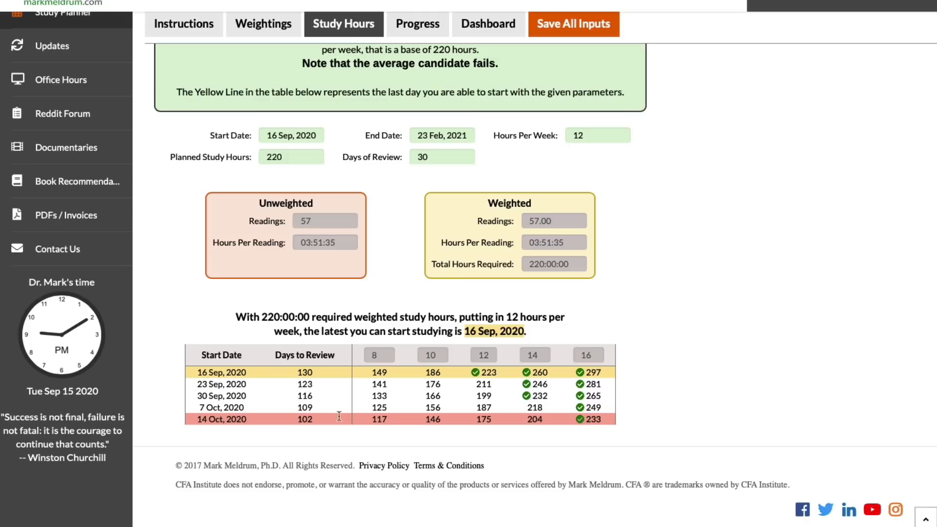
mouse_move(222, 430)
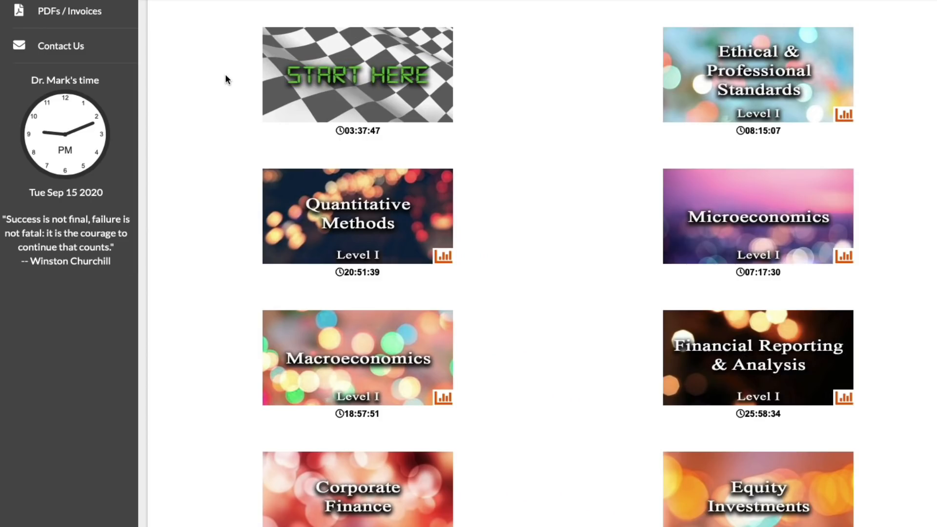
mouse_move(567, 108)
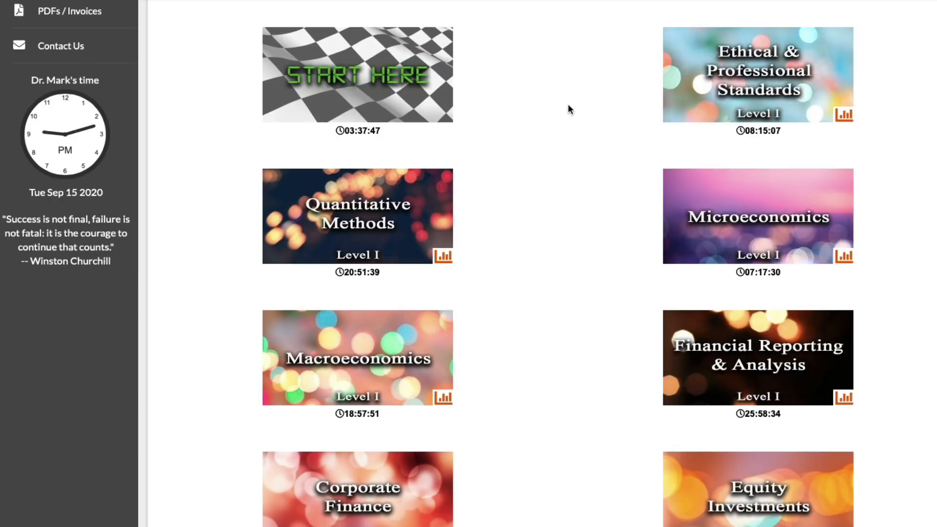
mouse_move(735, 220)
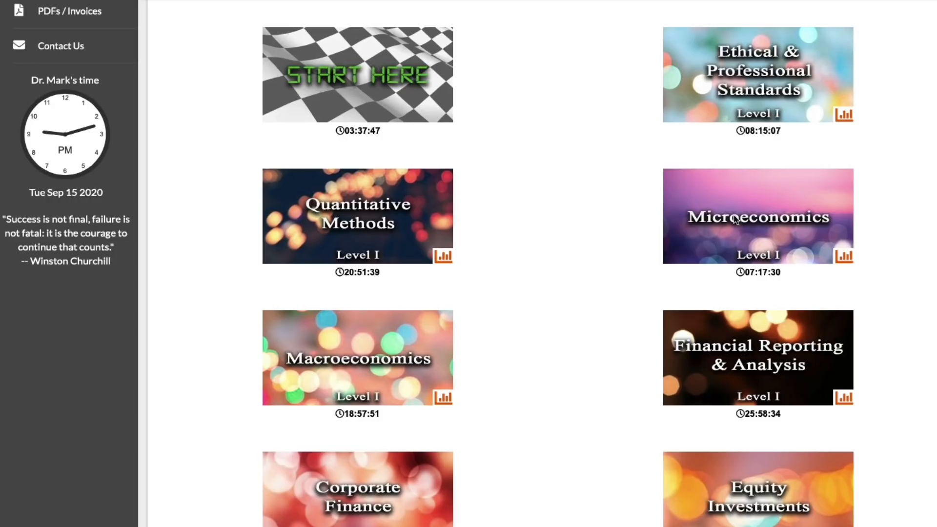
- Scroll the L1 Review readings and open the Quantitative Methods review reading (R6 to R11 videos)
scroll(down, 3)
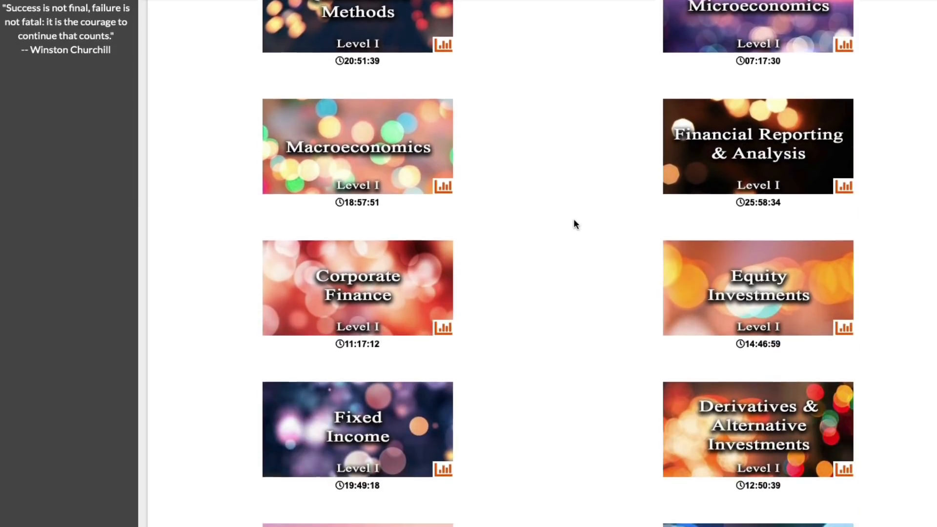
scroll(down, 3)
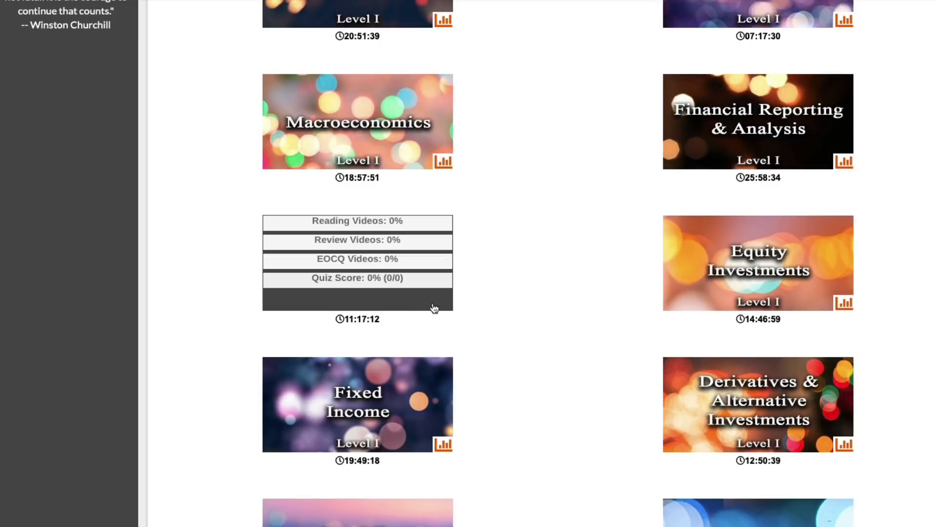
scroll(down, 3)
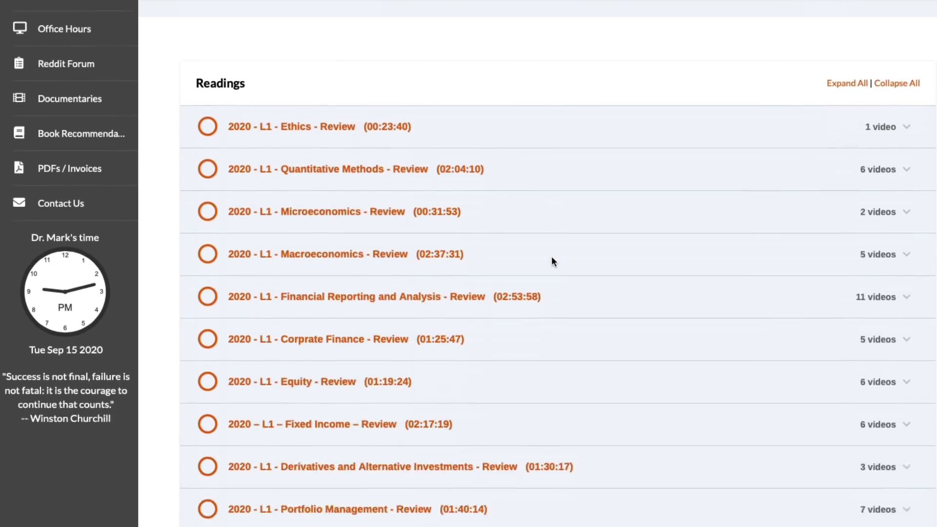
scroll(down, 3)
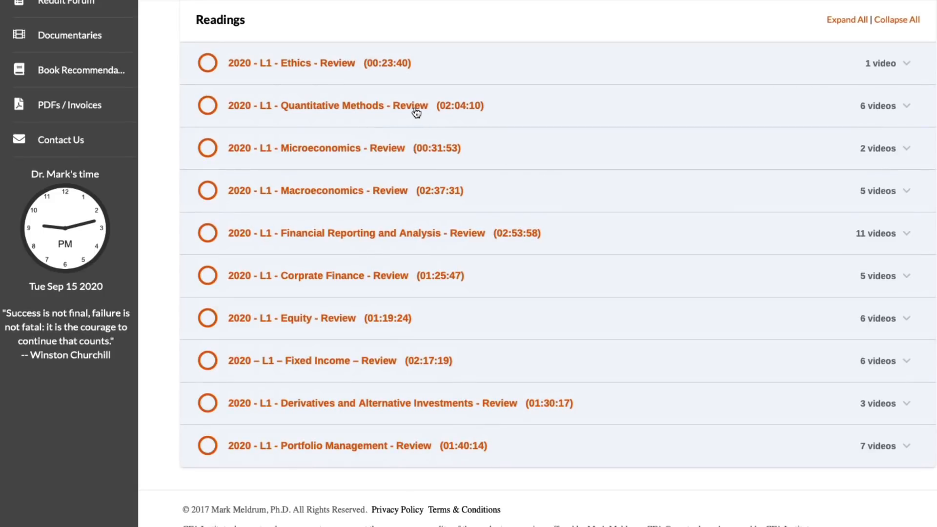
click(341, 105)
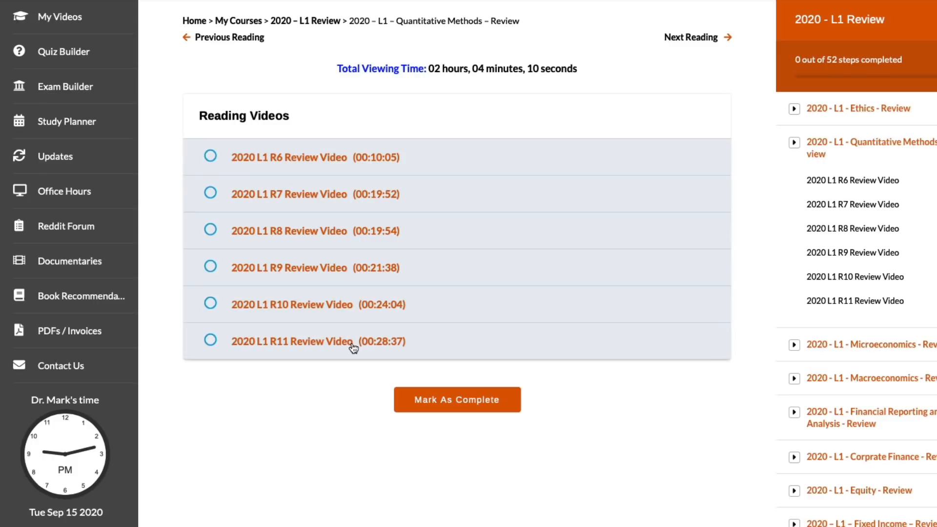
mouse_move(384, 169)
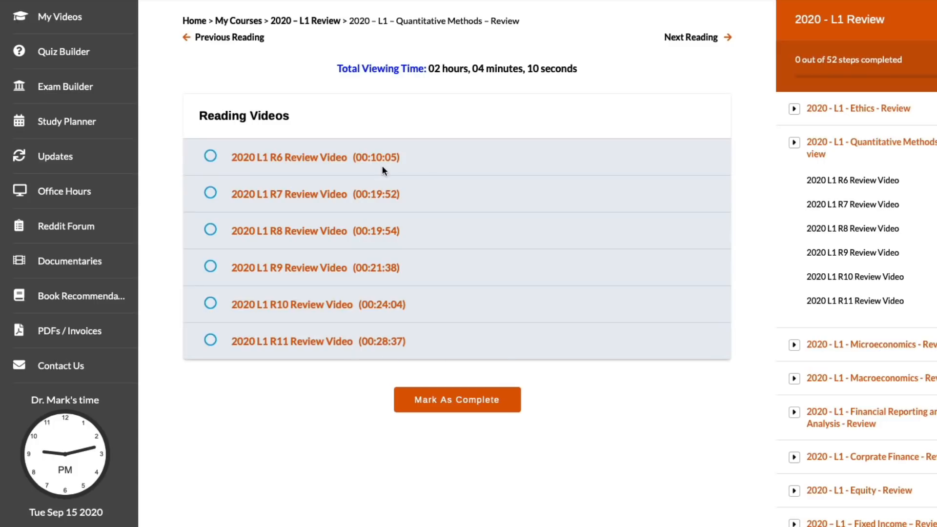
mouse_move(383, 168)
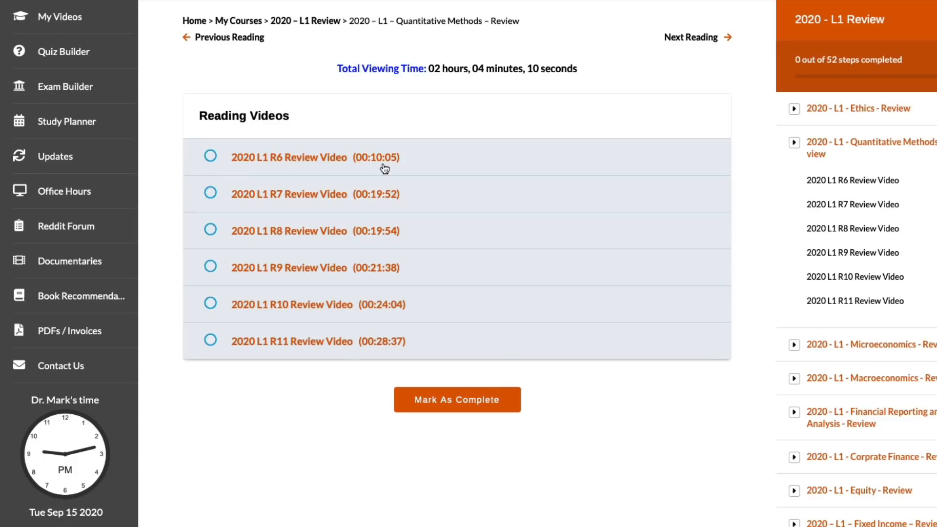
mouse_move(381, 204)
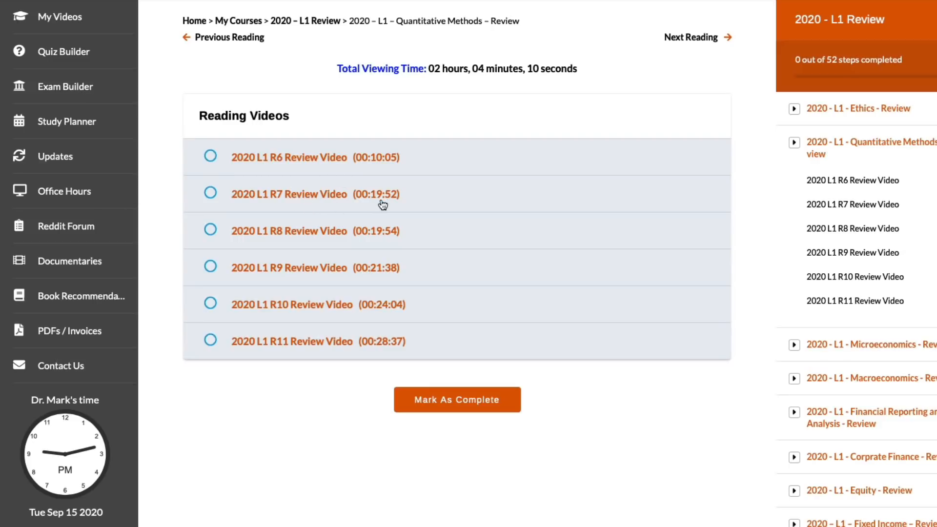
mouse_move(388, 271)
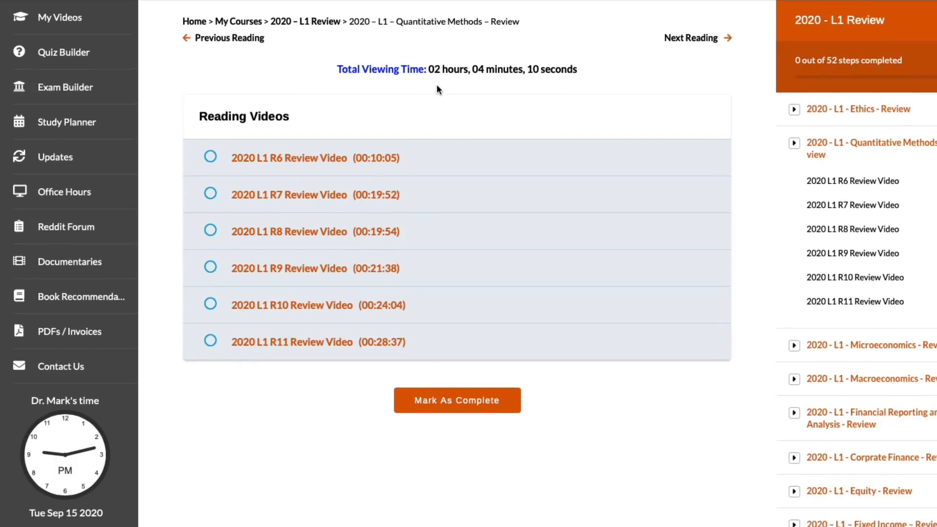
mouse_move(465, 88)
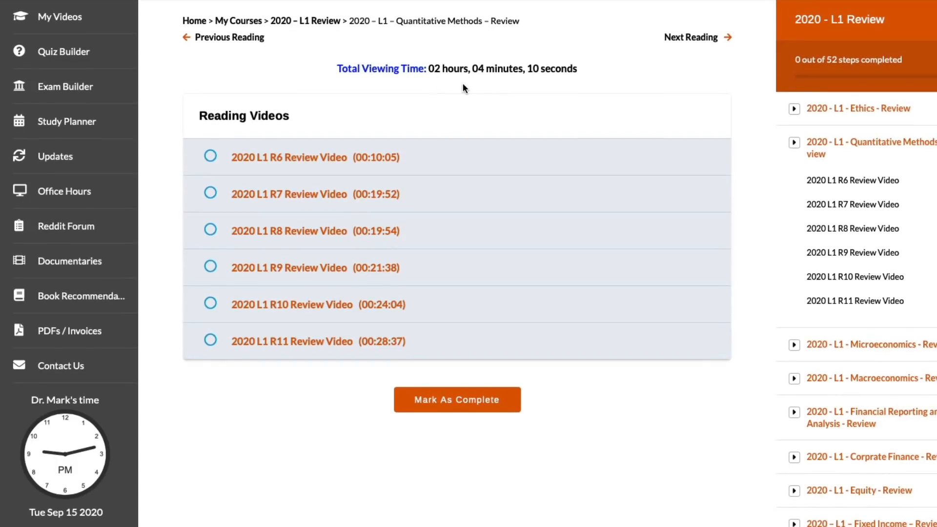